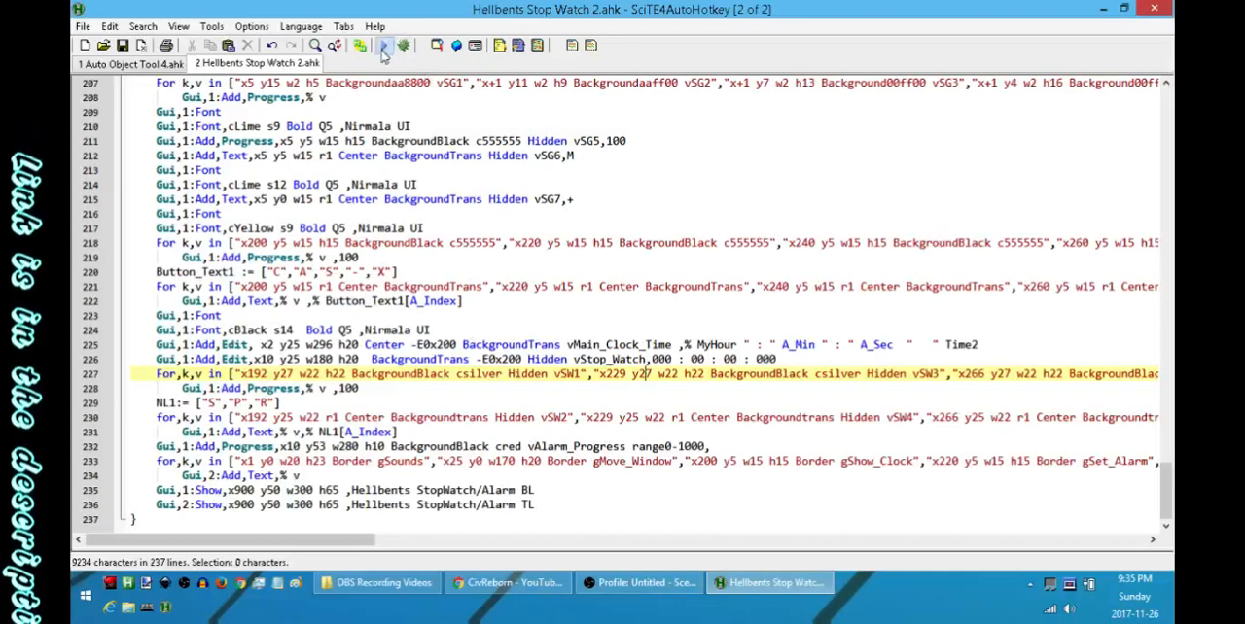
Run the Hellbents Stop Watch 2.ahk script so the widget appears reading 000:00:00:000
{"action": "left_click", "coordinate": [383, 45]}
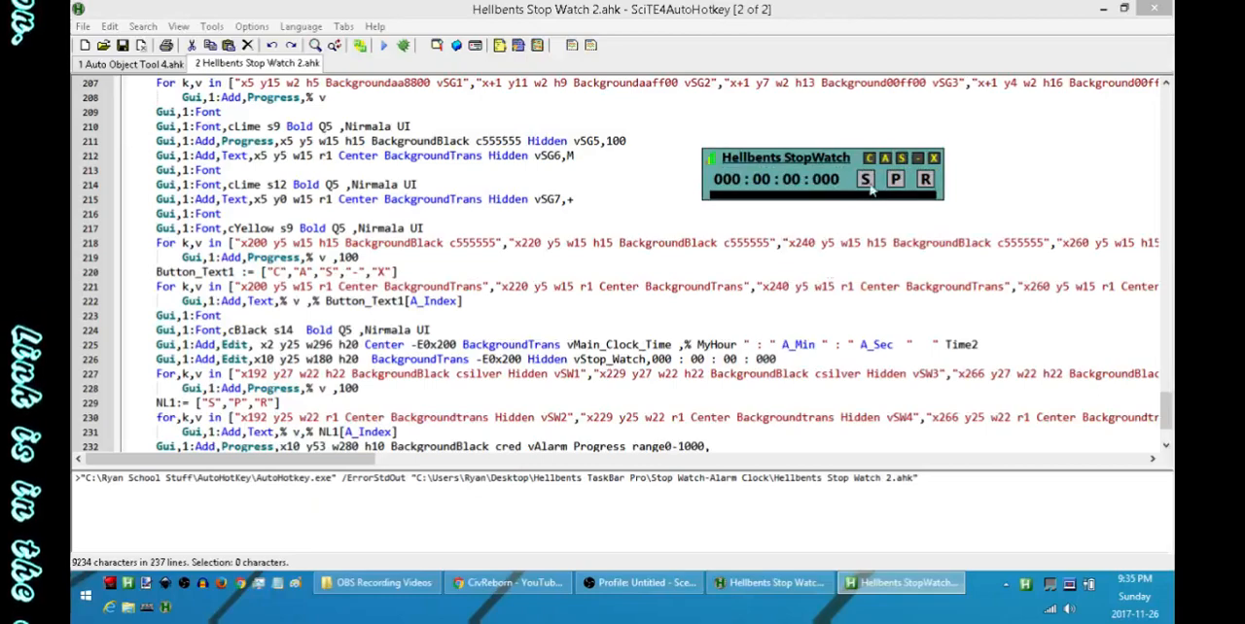
Start the stopwatch counting for a few seconds, then switch the widget to alarm mode
{"action": "left_click", "coordinate": [864, 179]}
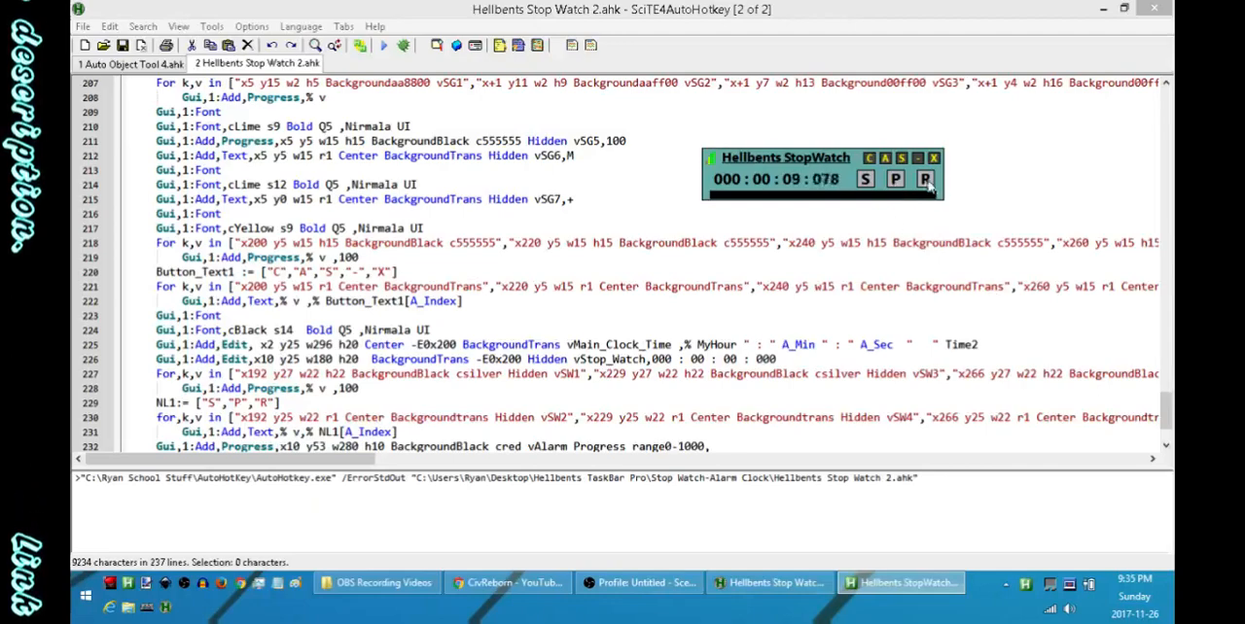
{"action": "left_click", "coordinate": [924, 178]}
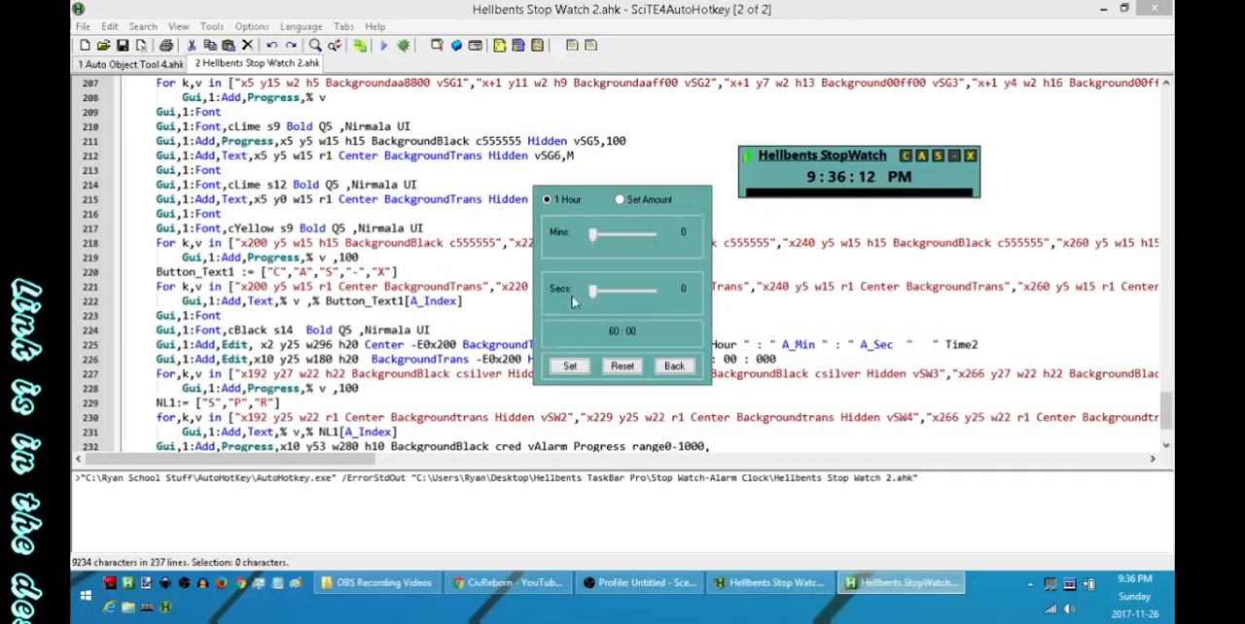
Choose Set Amount, adjust the Mins and Secs sliders, and confirm the countdown alarm
{"action": "left_click", "coordinate": [618, 198]}
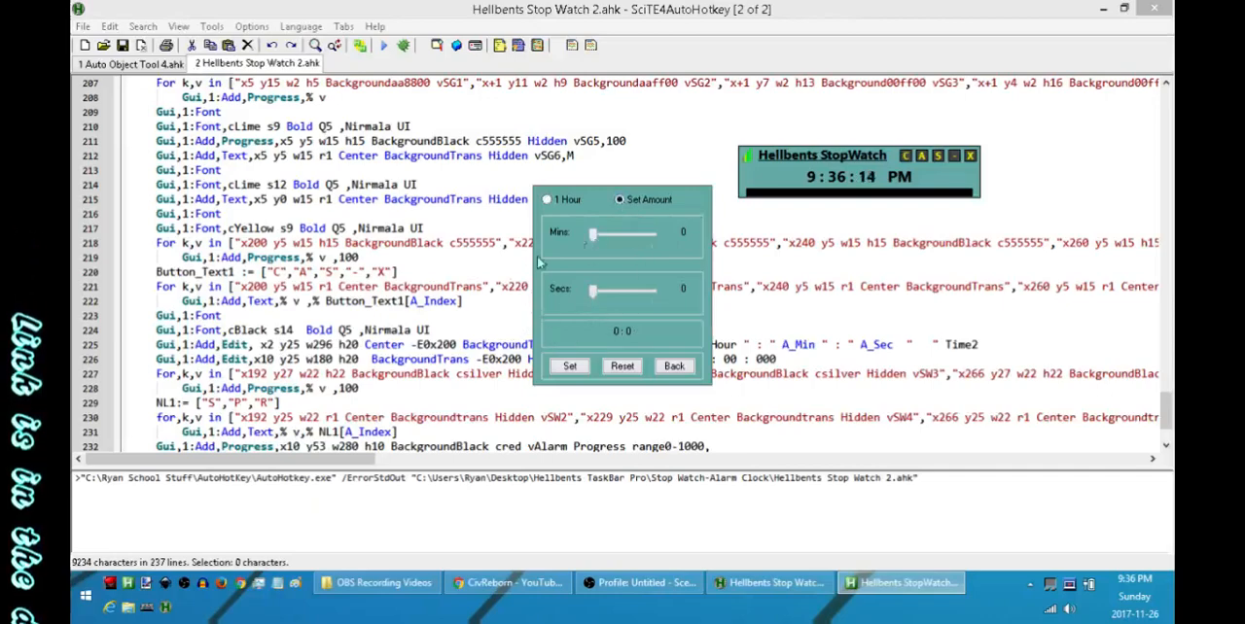
{"action": "left_click_drag", "start_coordinate": [596, 233], "coordinate": [650, 234]}
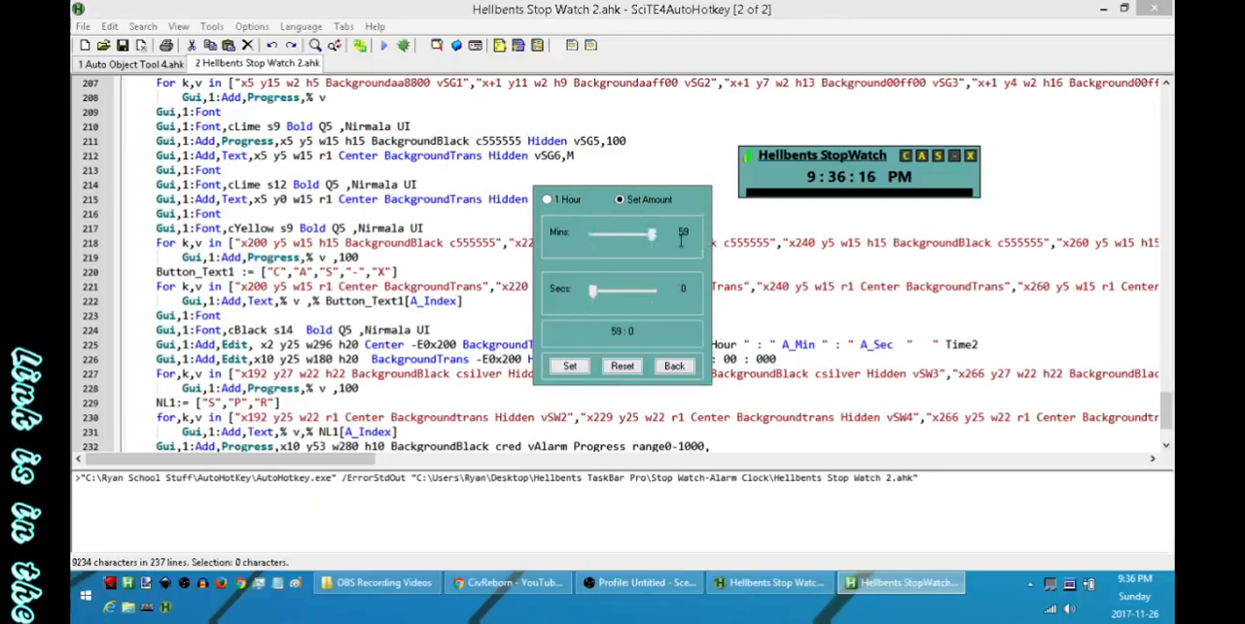
{"action": "left_click", "coordinate": [623, 365]}
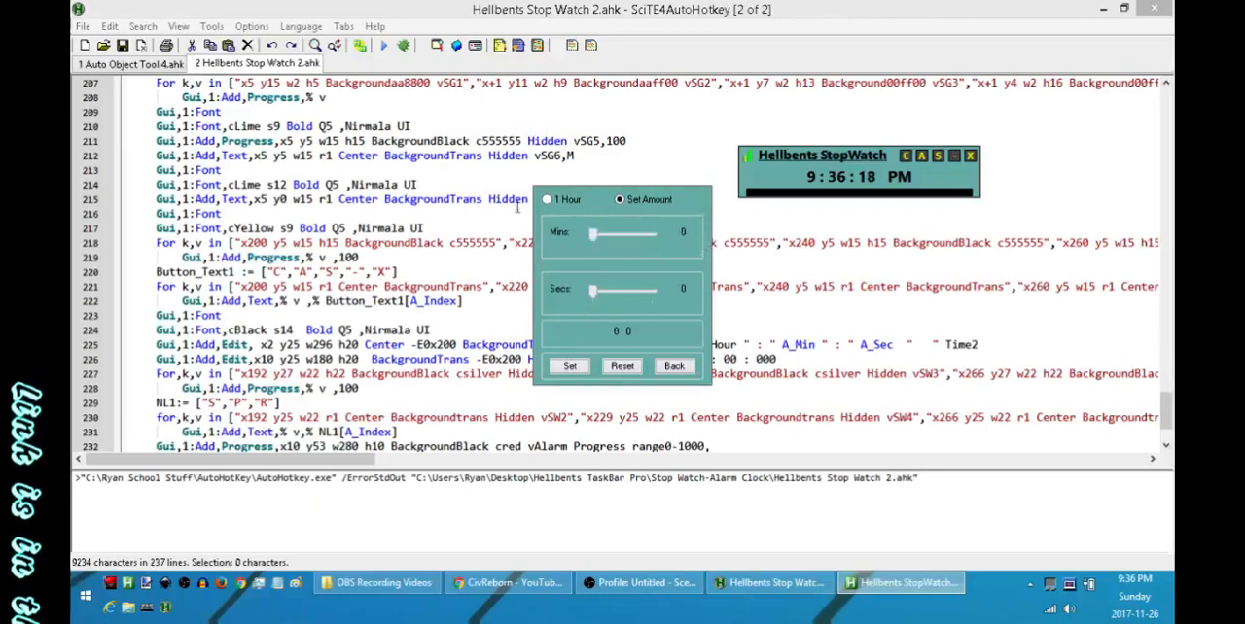
{"action": "left_click_drag", "start_coordinate": [595, 290], "coordinate": [623, 290]}
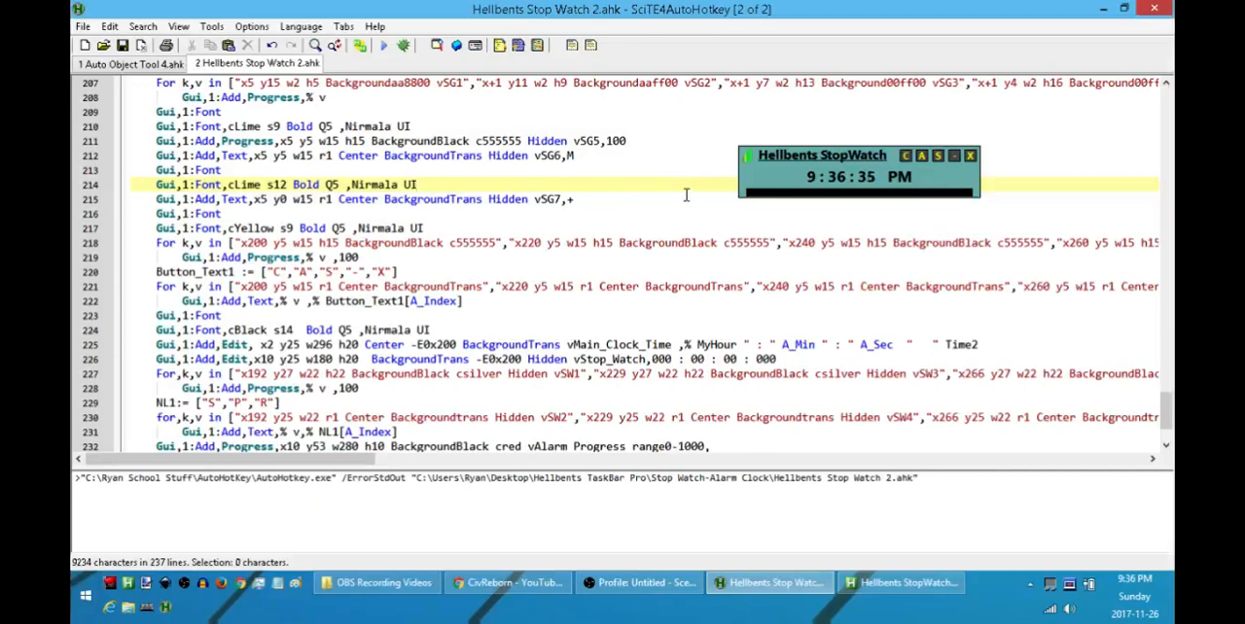
{"action": "mouse_move", "coordinate": [751, 160]}
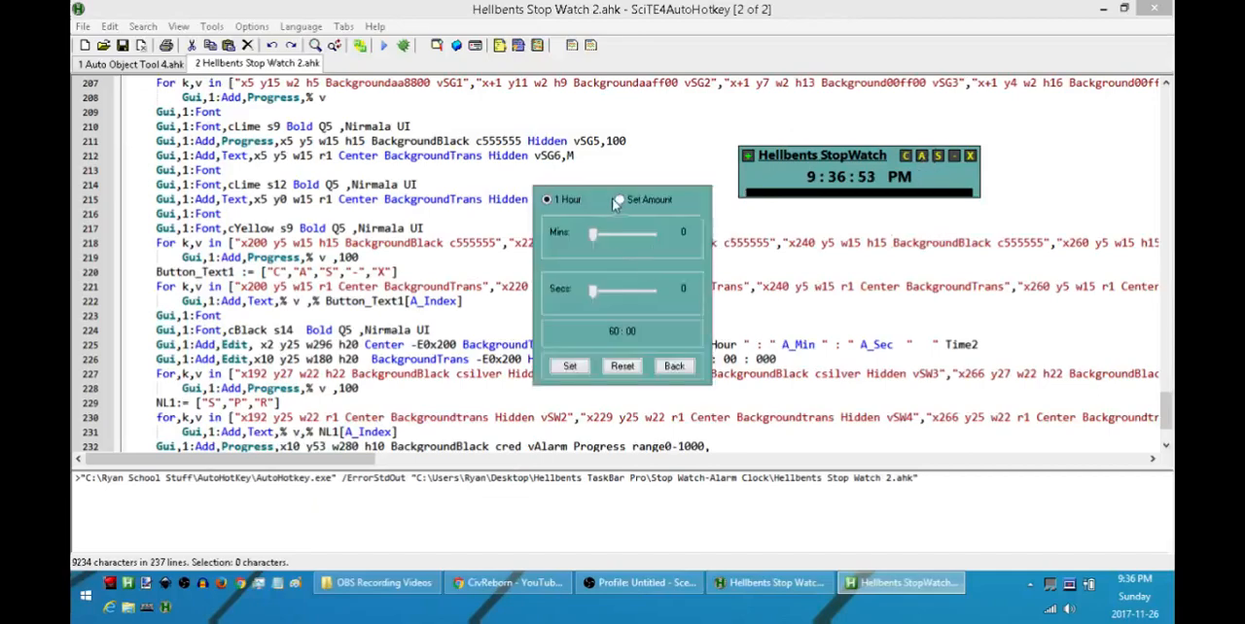
Let the alarm fire and acknowledge its yellow alert with OK
{"action": "left_click", "coordinate": [619, 198]}
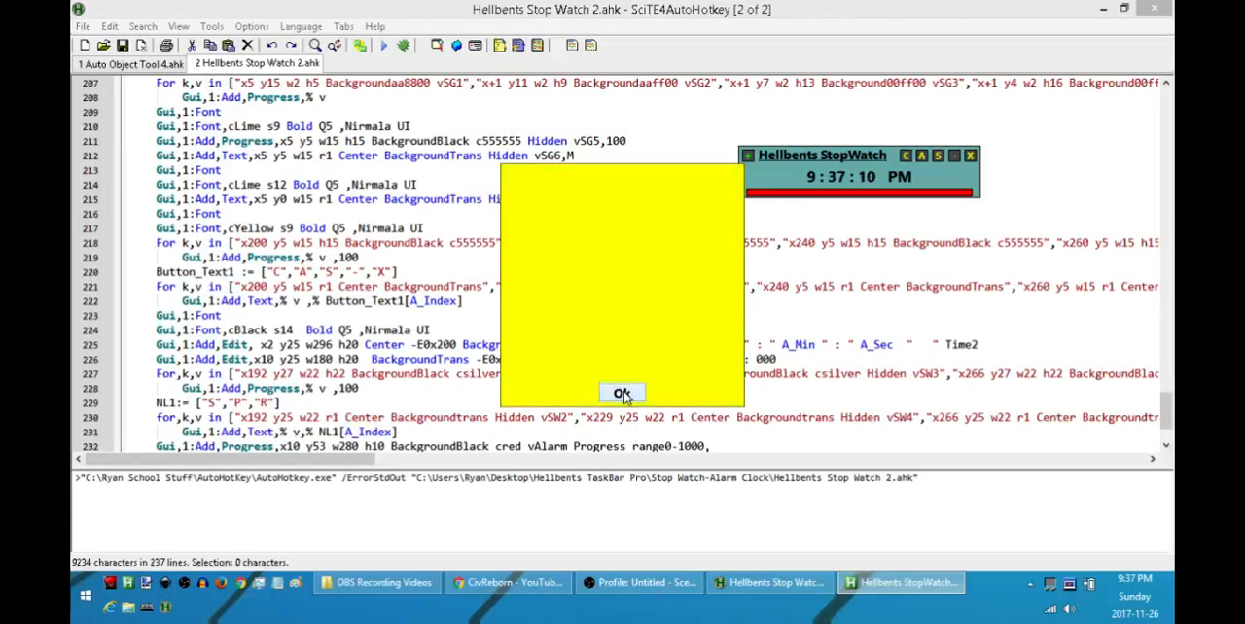
{"action": "left_click", "coordinate": [623, 393]}
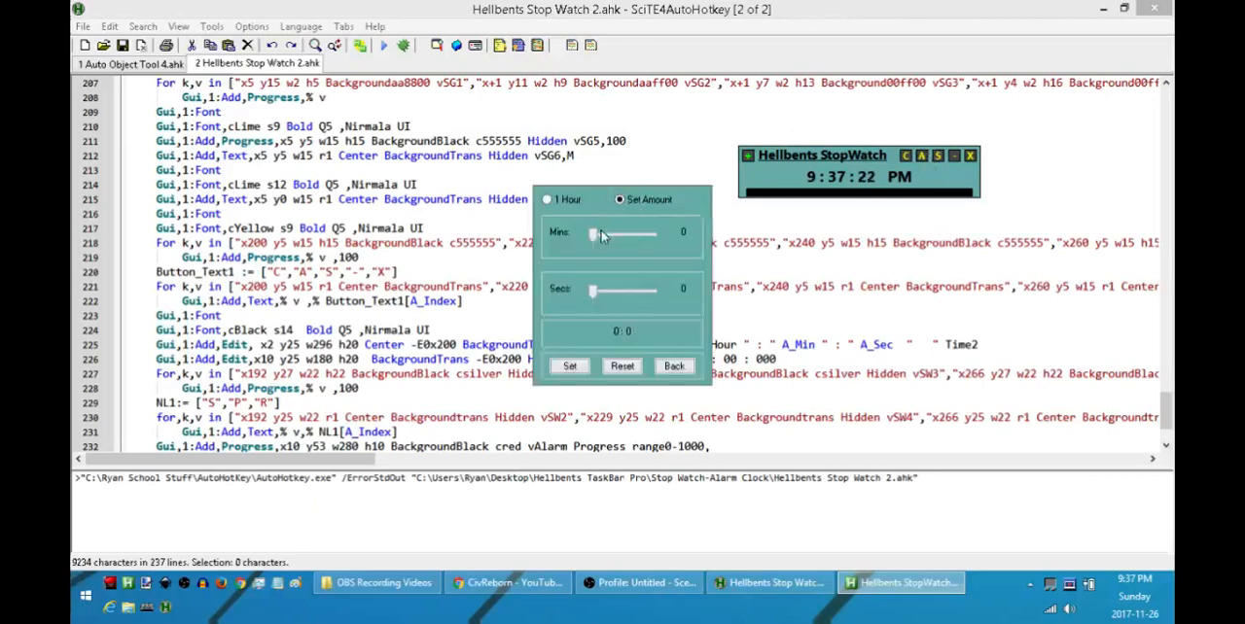
Move the Mins slider to a new value of 11 minutes for the next alarm
{"action": "left_click_drag", "start_coordinate": [591, 236], "coordinate": [603, 235]}
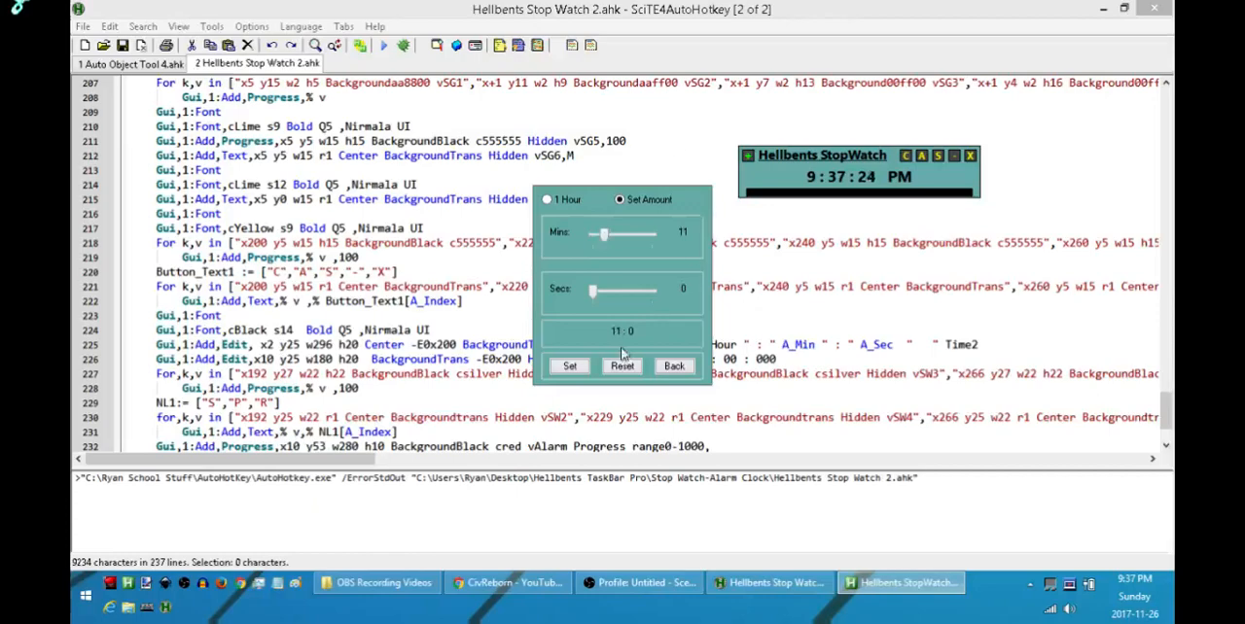